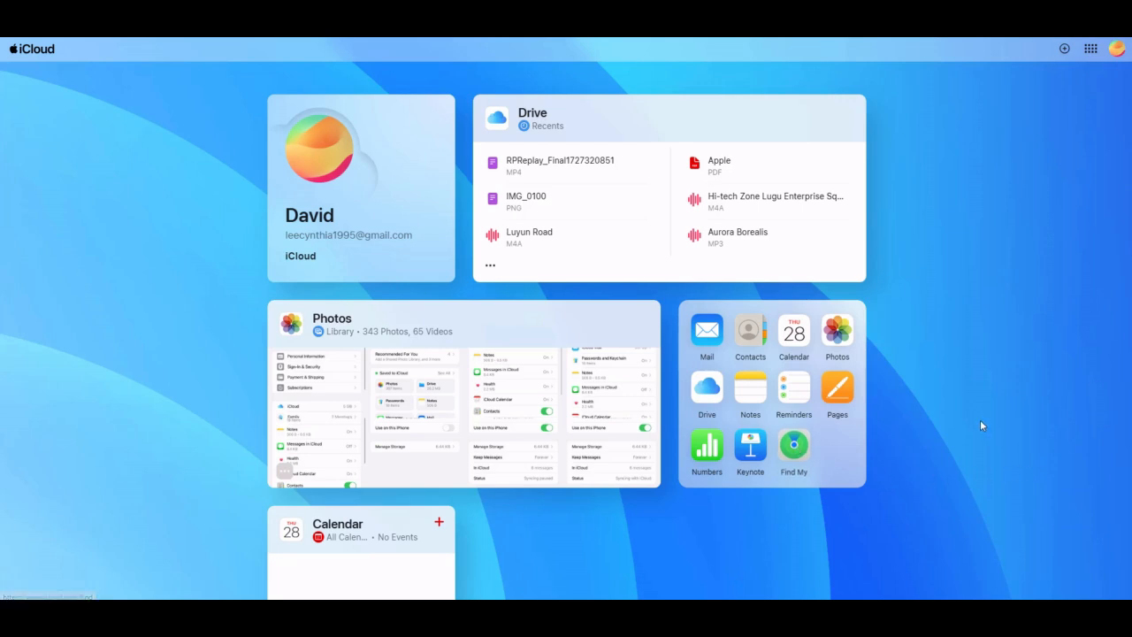
# In Find Devices, select the offline iPhone 6s and confirm Erase This Device.
pyautogui.click(792, 446)
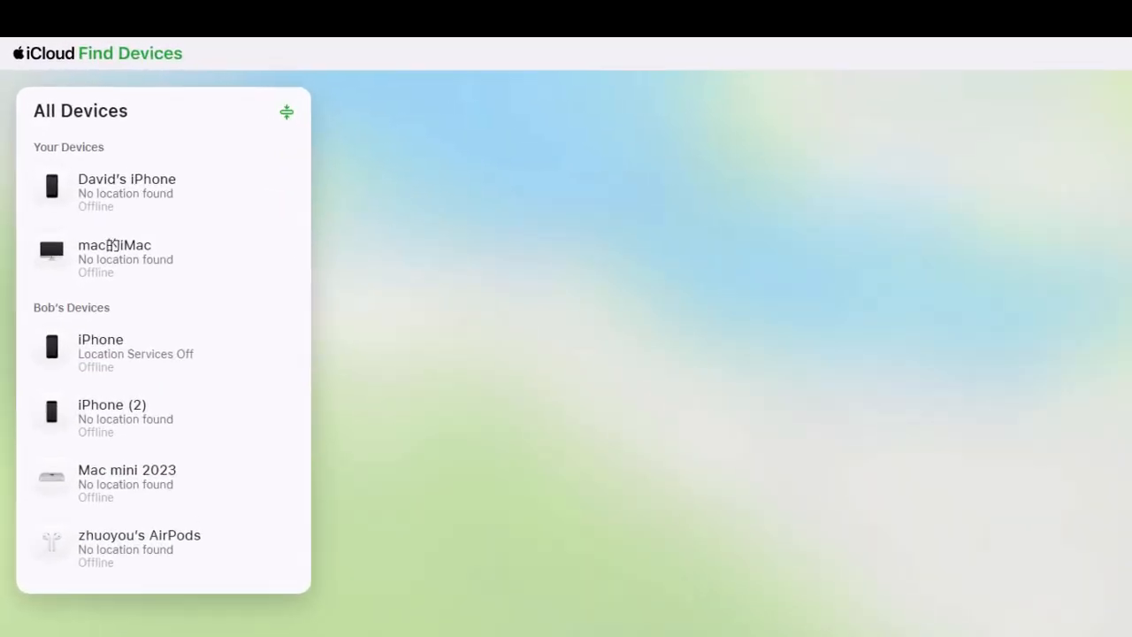
pyautogui.click(99, 340)
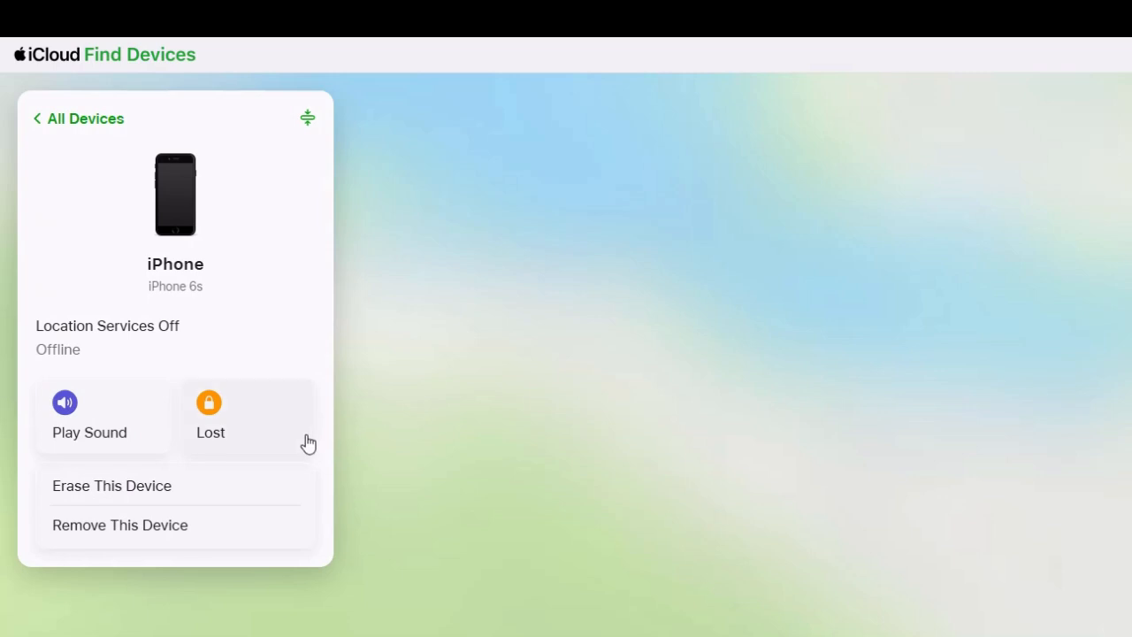
pyautogui.click(112, 484)
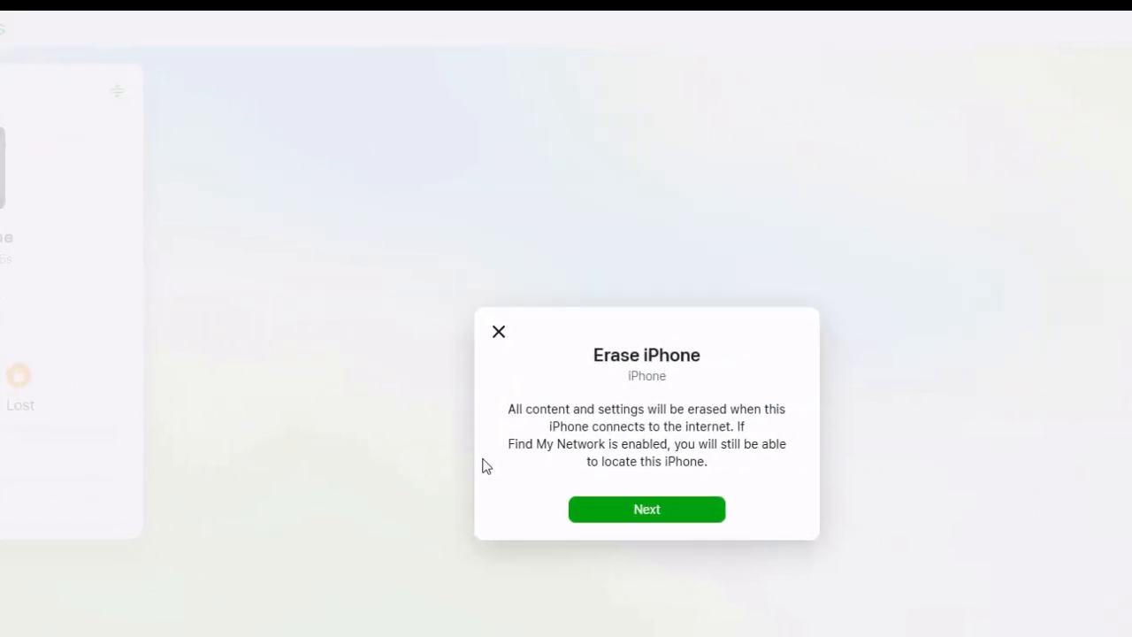
pyautogui.click(647, 509)
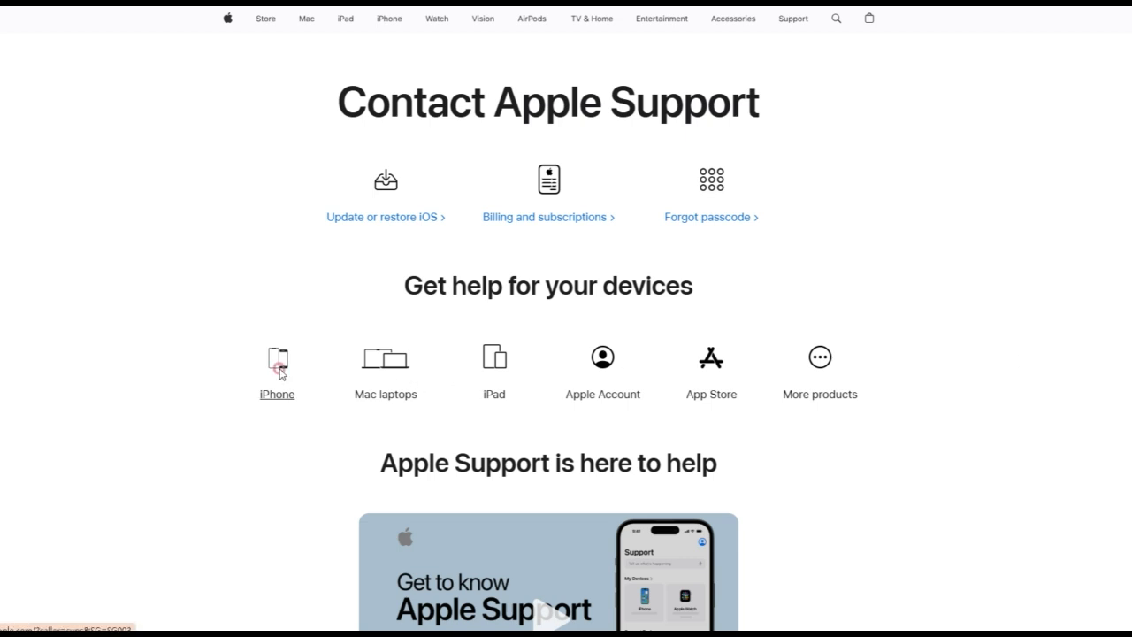
# Choose iPhone > Passwords & Security > Activation Lock and answer Yes to the account question.
pyautogui.click(276, 361)
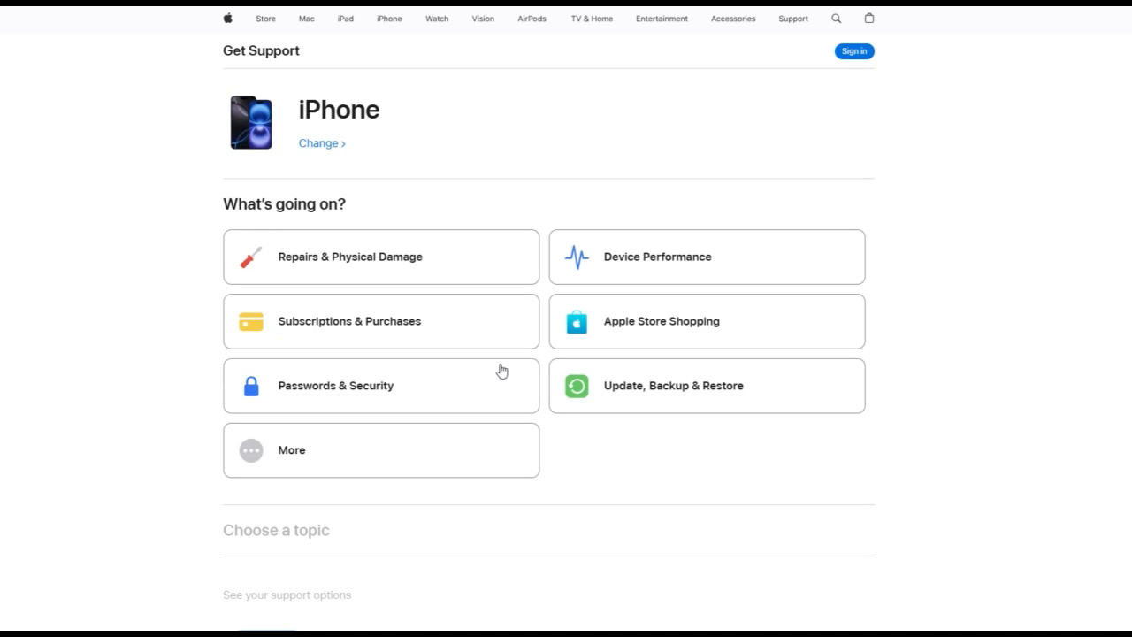
pyautogui.click(381, 386)
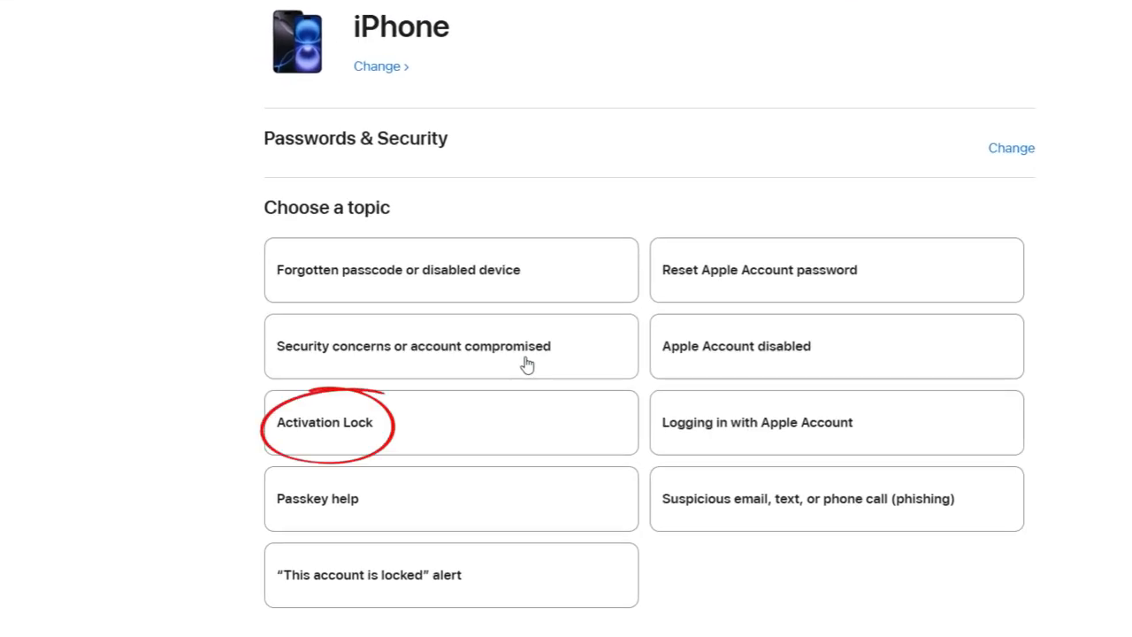
pyautogui.click(326, 423)
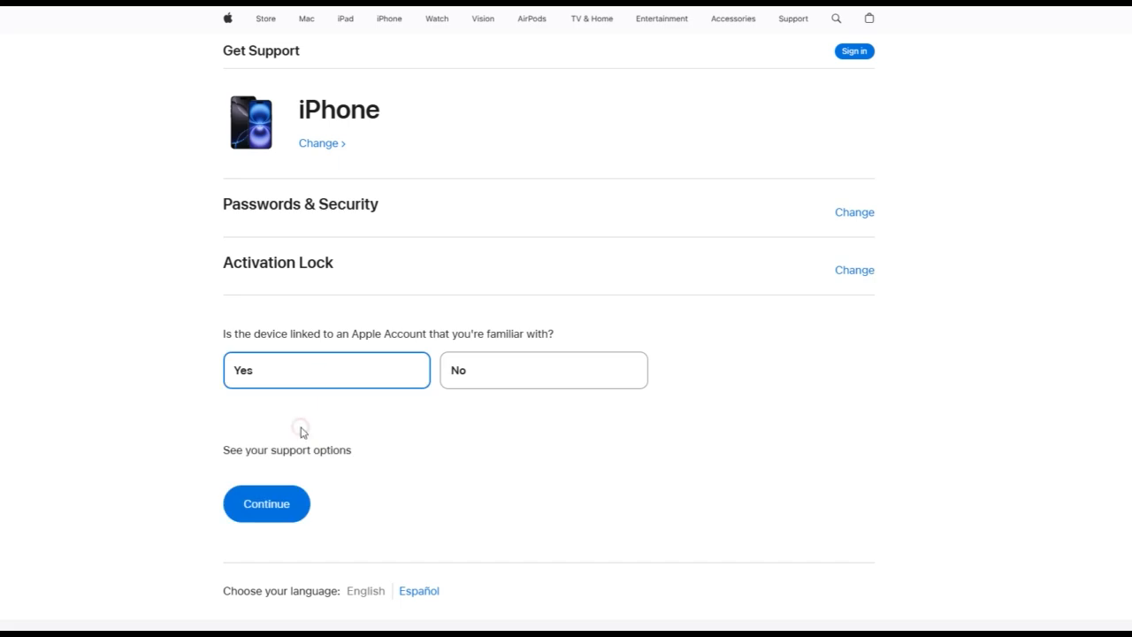
pyautogui.click(266, 503)
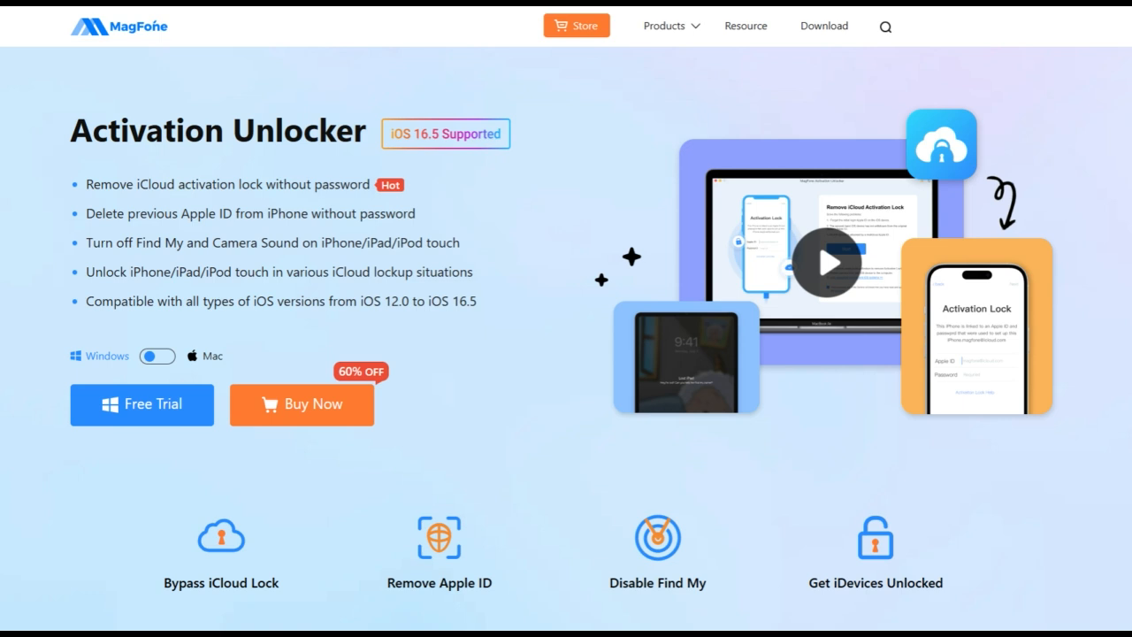
pyautogui.moveTo(538, 336)
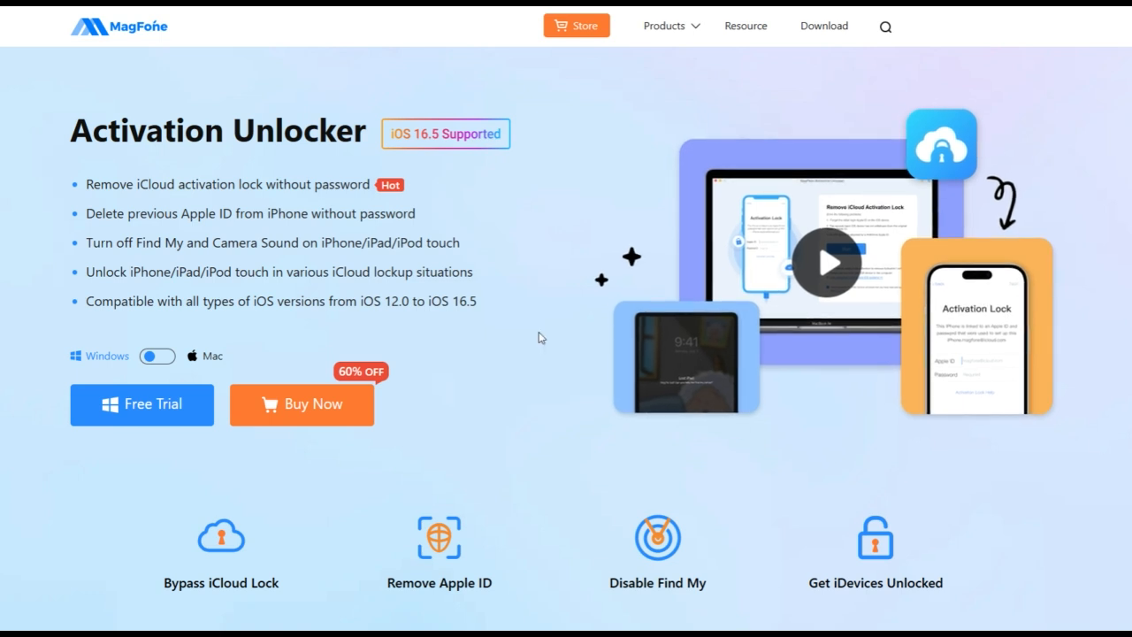
# Scroll through the Activation Unlocker page's features, supported lockups and Find My section.
pyautogui.scroll(-3)
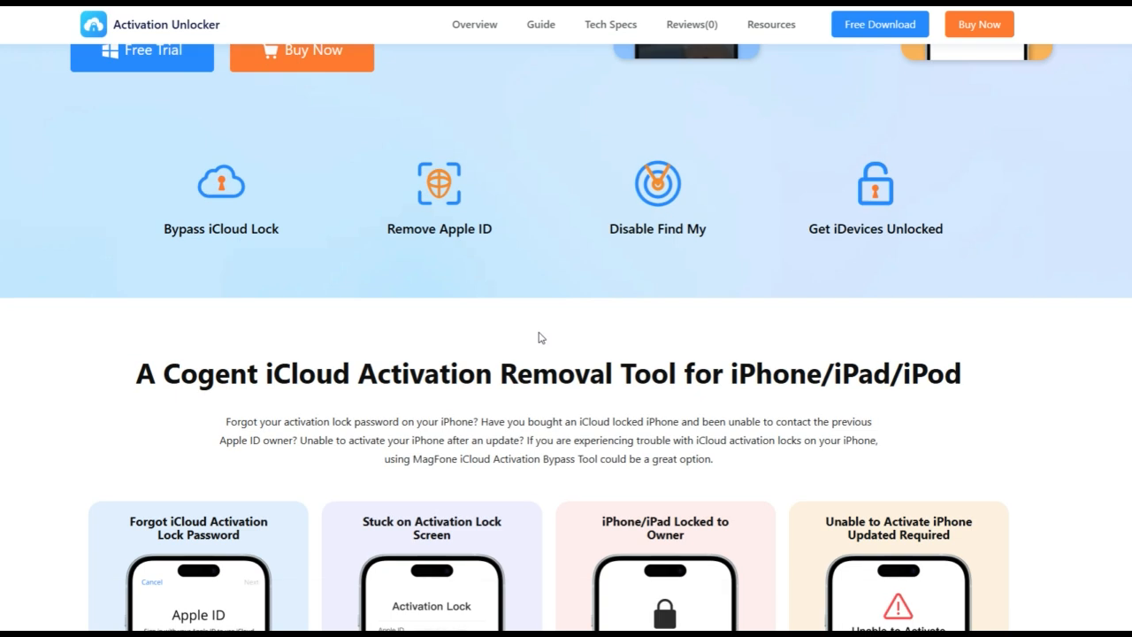
pyautogui.scroll(-3)
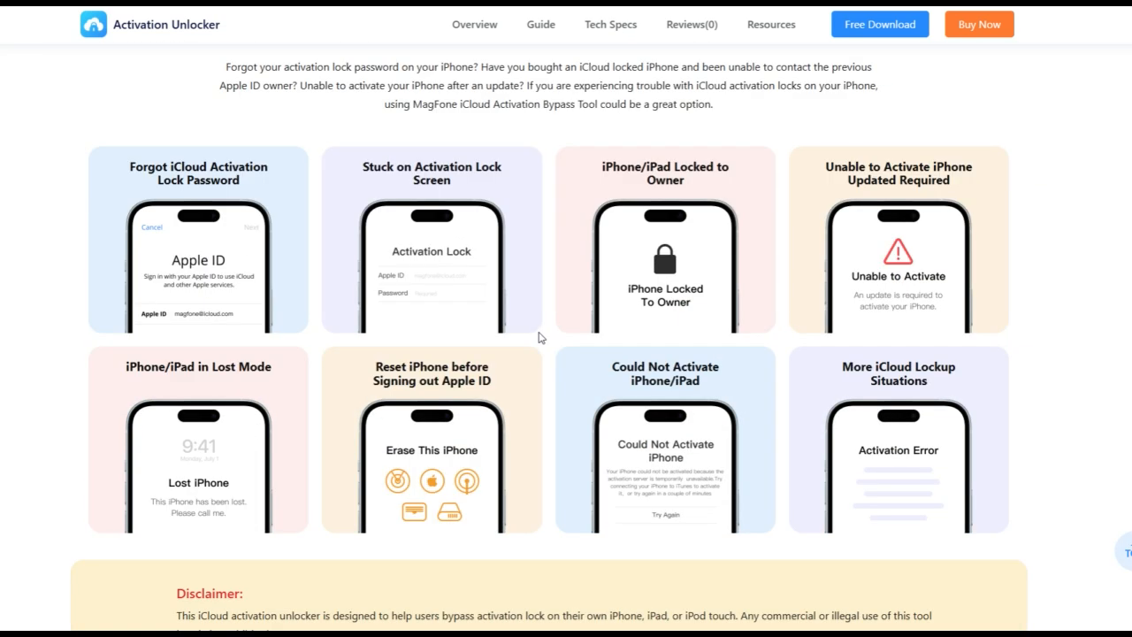
pyautogui.scroll(-3)
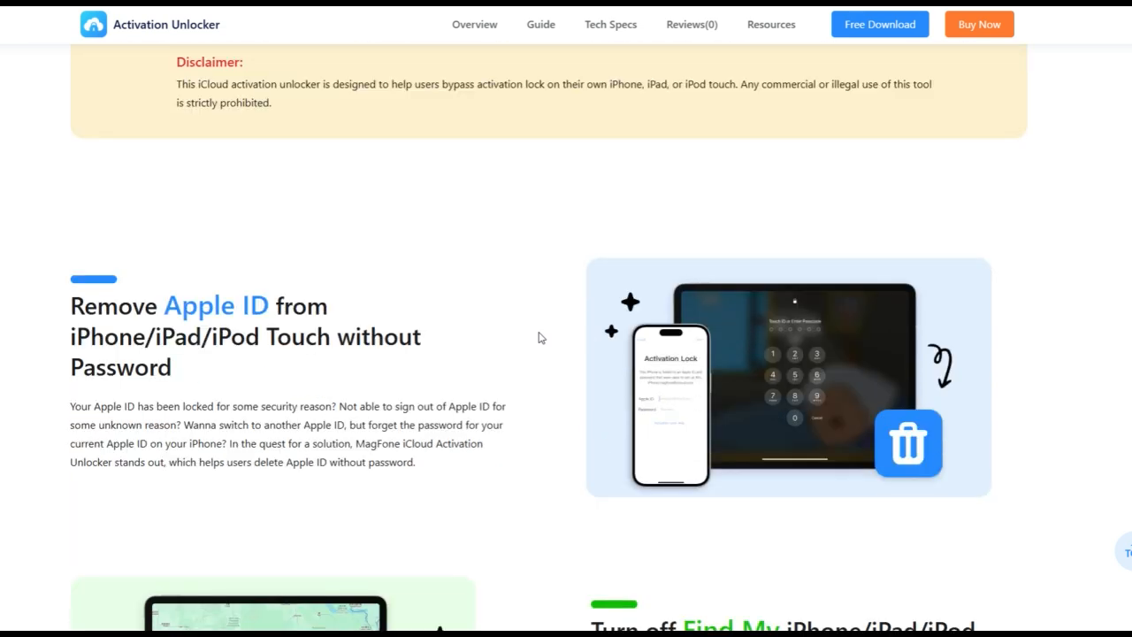
pyautogui.scroll(-3)
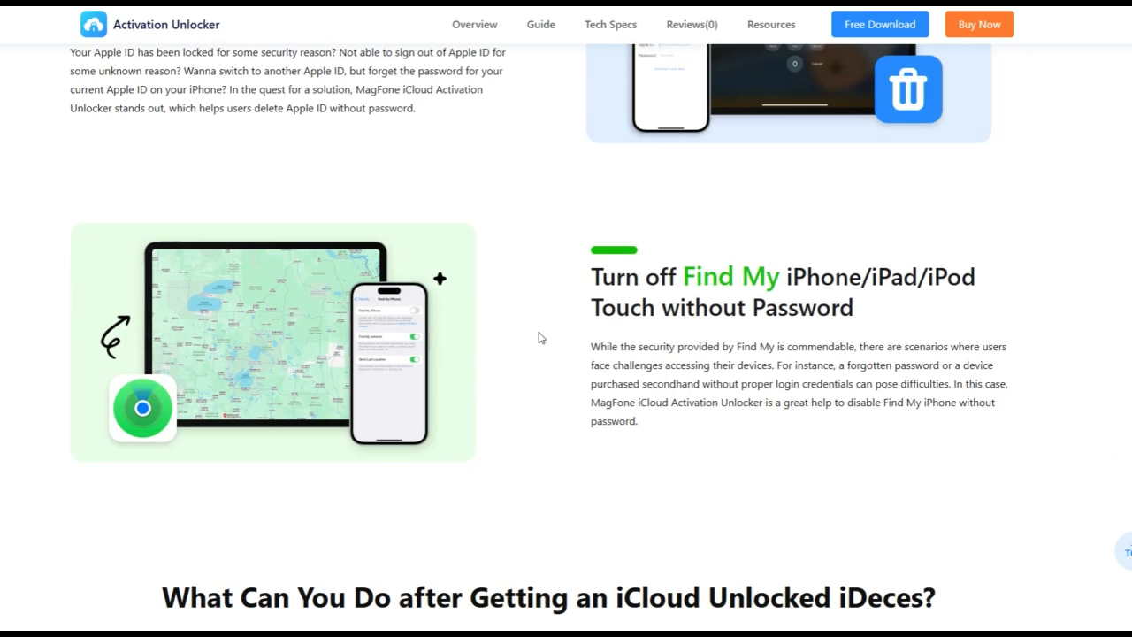
pyautogui.scroll(-3)
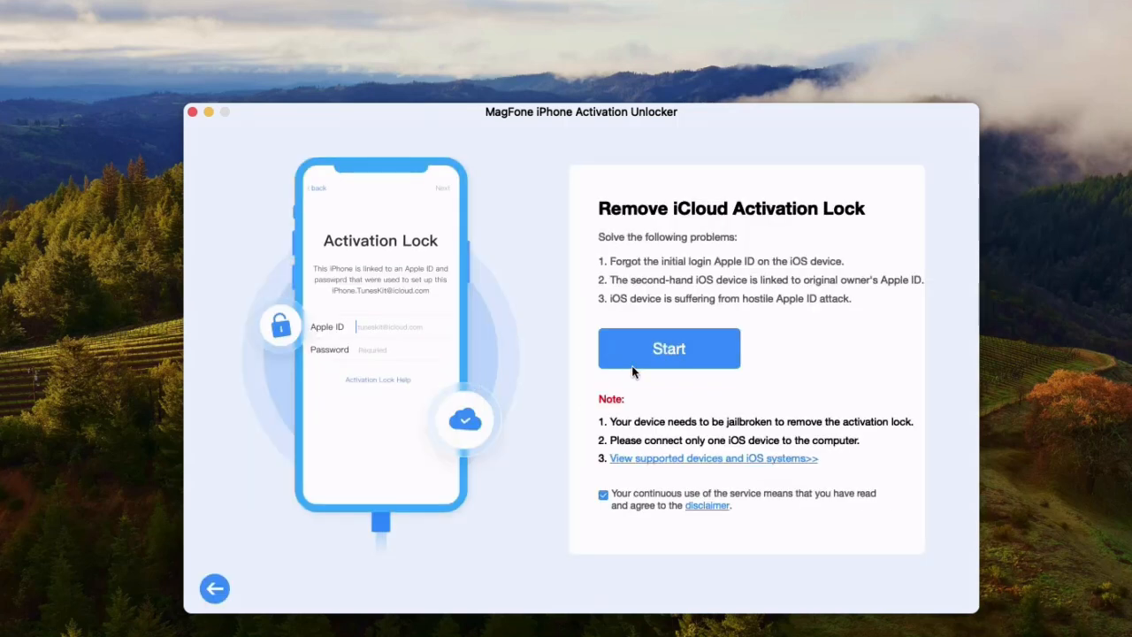
# Start the iCloud activation lock removal and launch the downloaded checkra1n jailbreak tool.
pyautogui.click(668, 348)
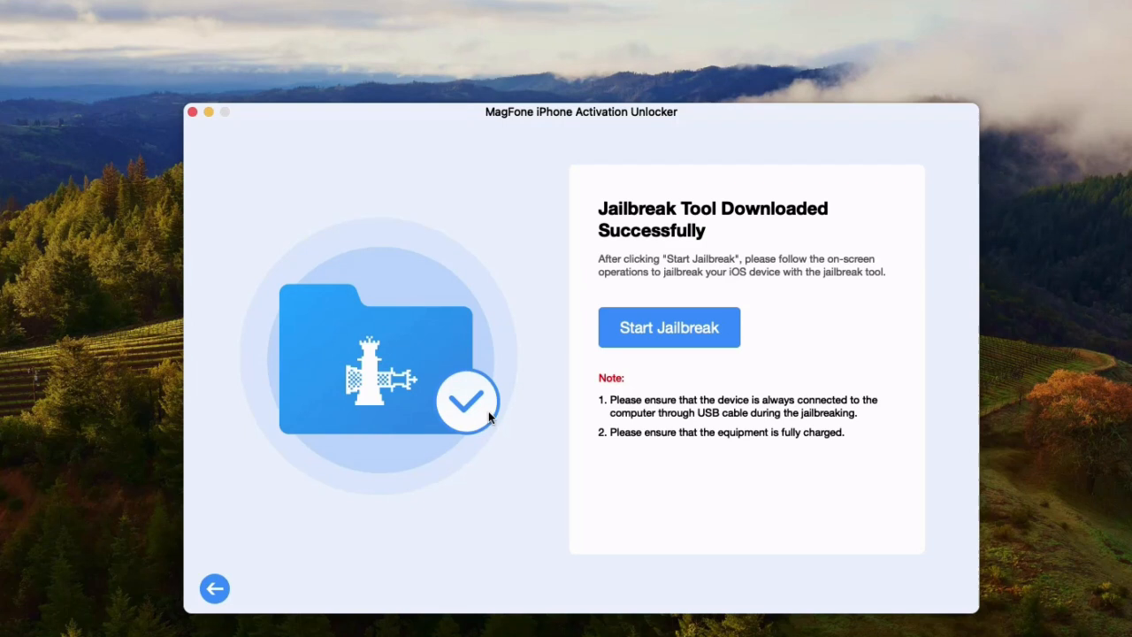
pyautogui.click(654, 343)
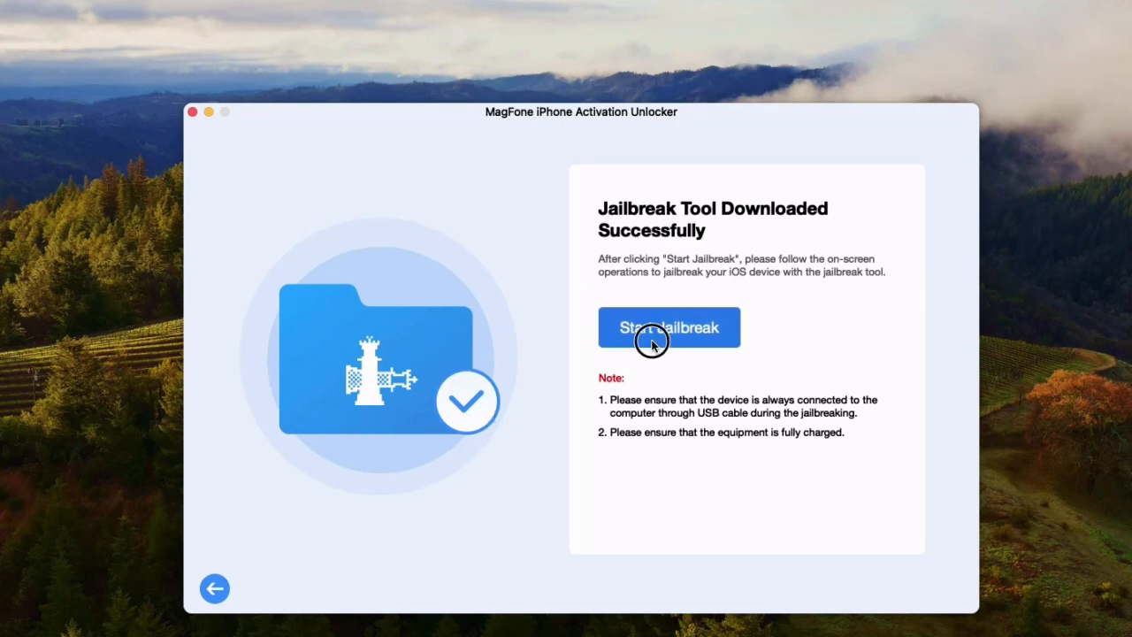
pyautogui.click(668, 327)
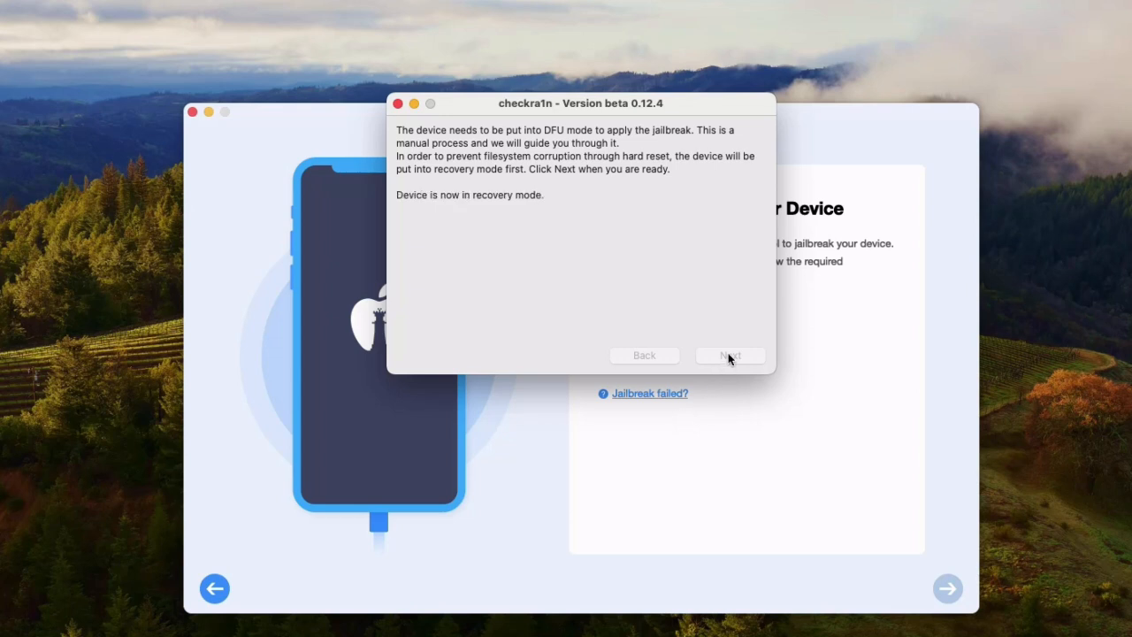
# Confirm recovery mode, run the guided DFU sequence, and continue once DFU succeeds.
pyautogui.click(728, 356)
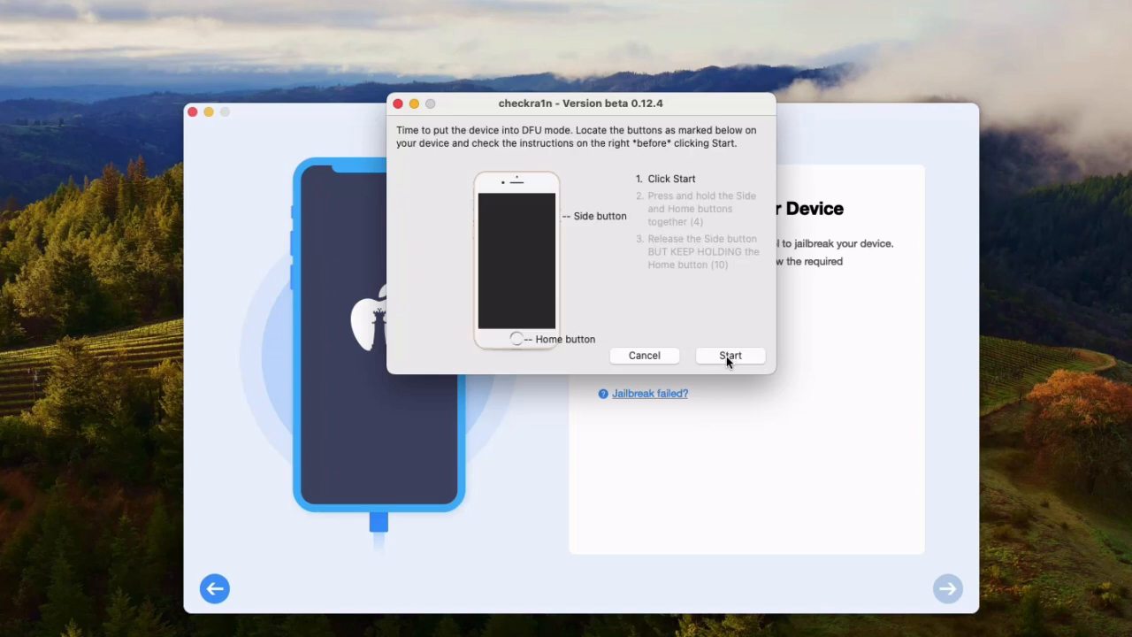
pyautogui.click(729, 356)
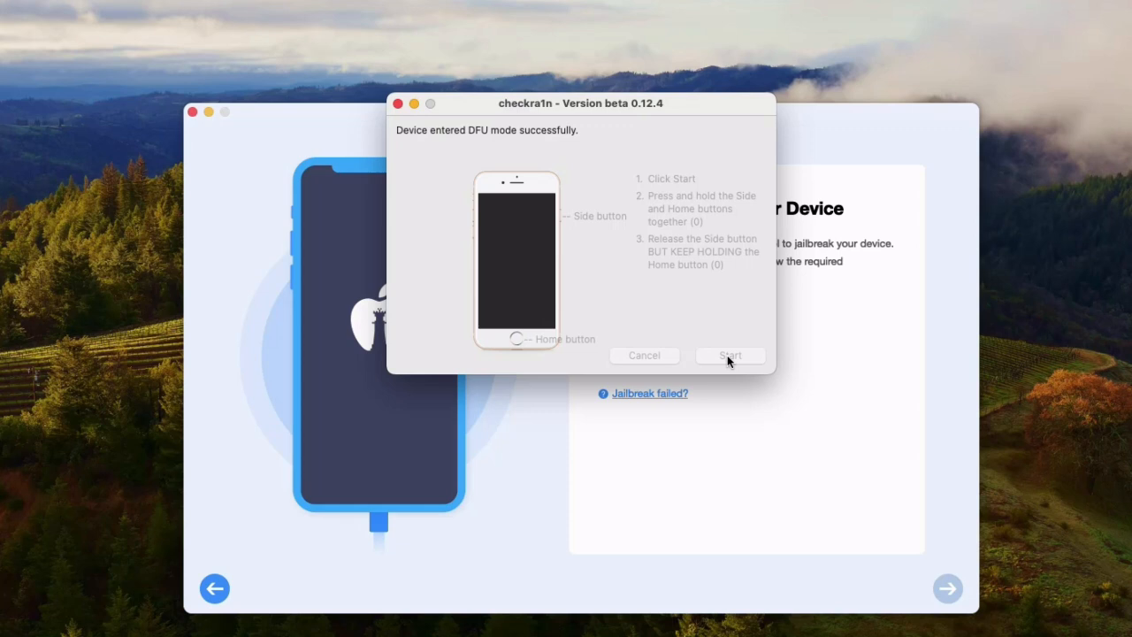
pyautogui.click(728, 356)
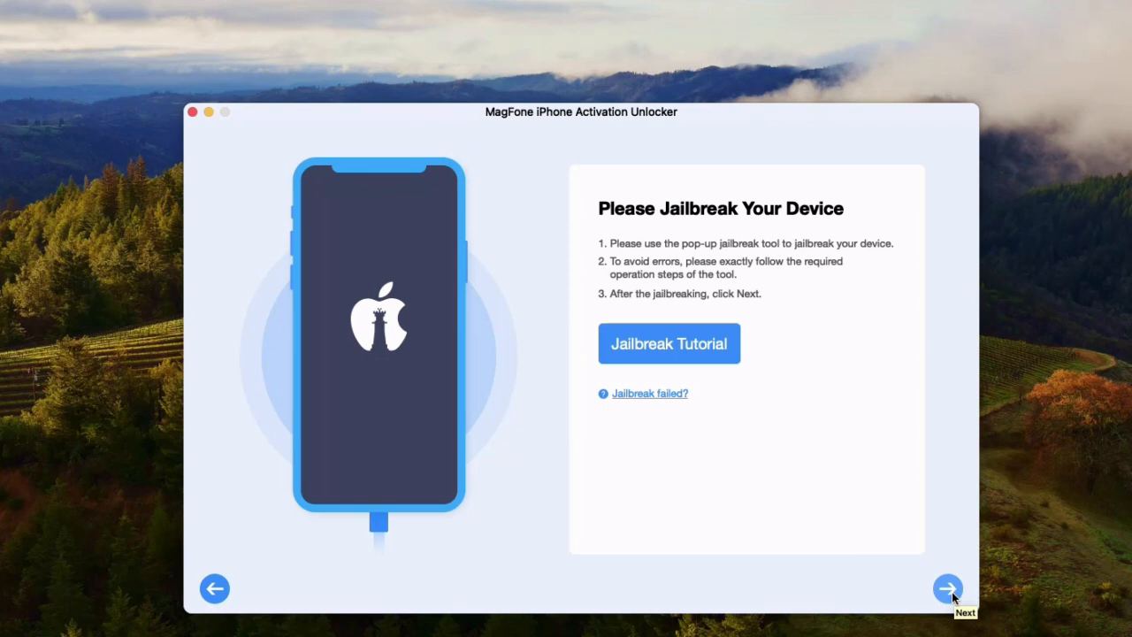
# Continue after jailbreaking until the Removed Successfully screen appears.
pyautogui.click(948, 587)
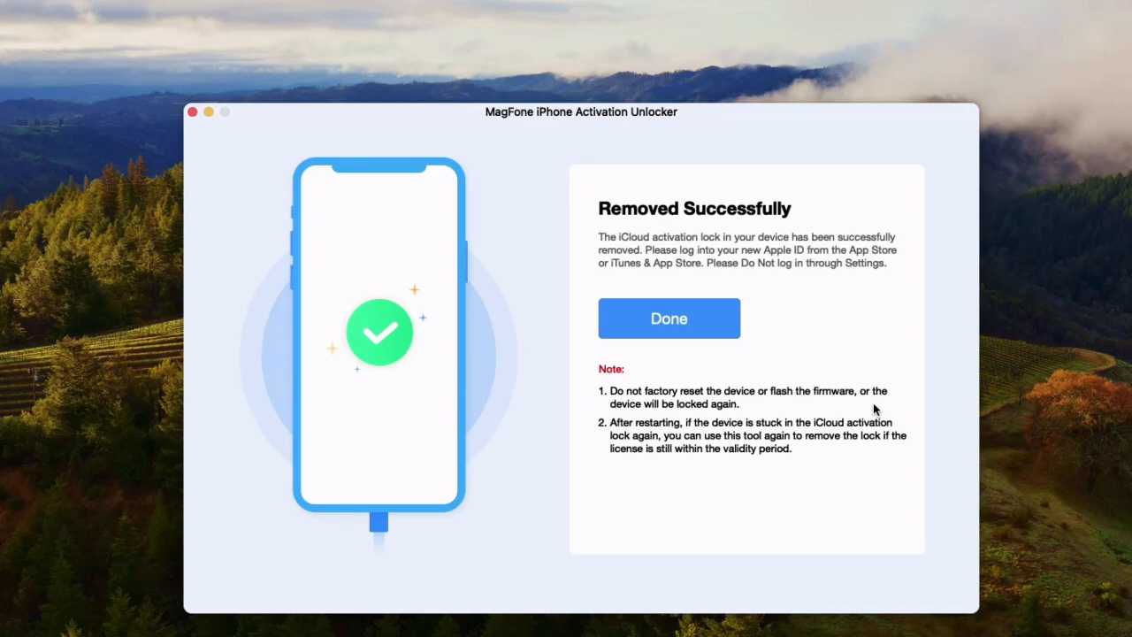
pyautogui.moveTo(695, 336)
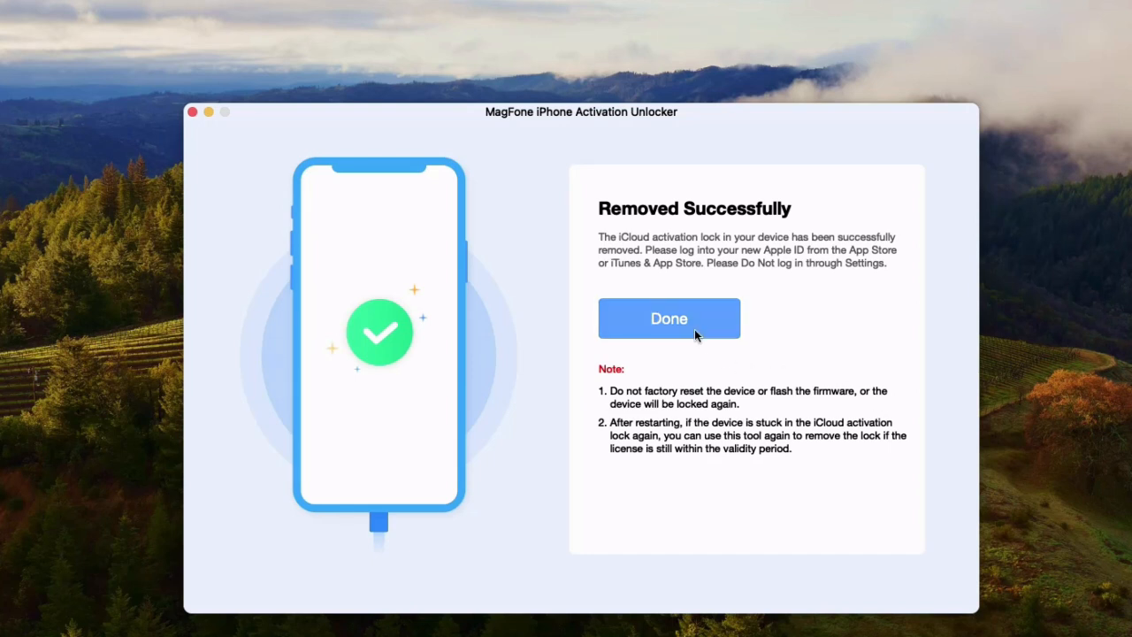